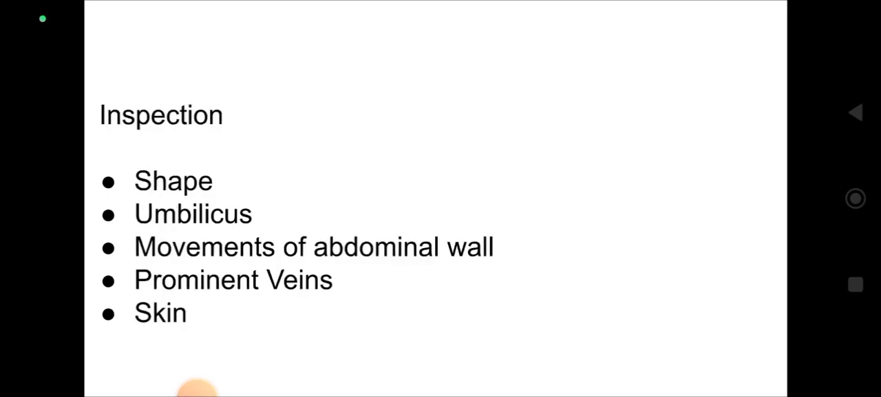
Step: Advance from the Inspection list to the Palpation slide with the fluid-thrill photo
left_click(856, 112)
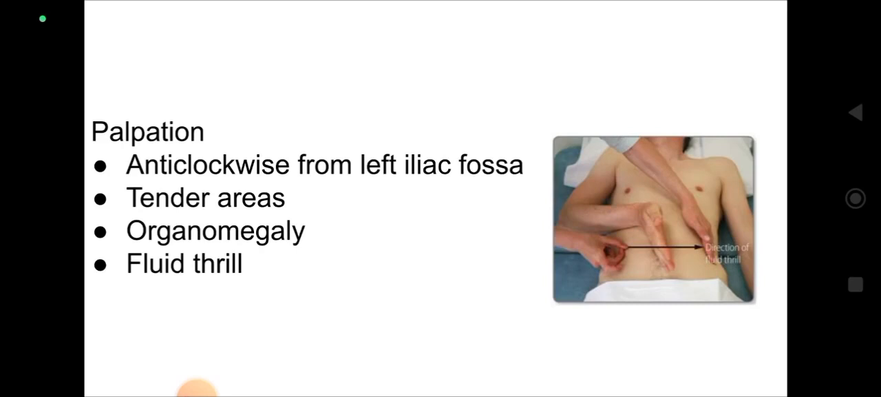